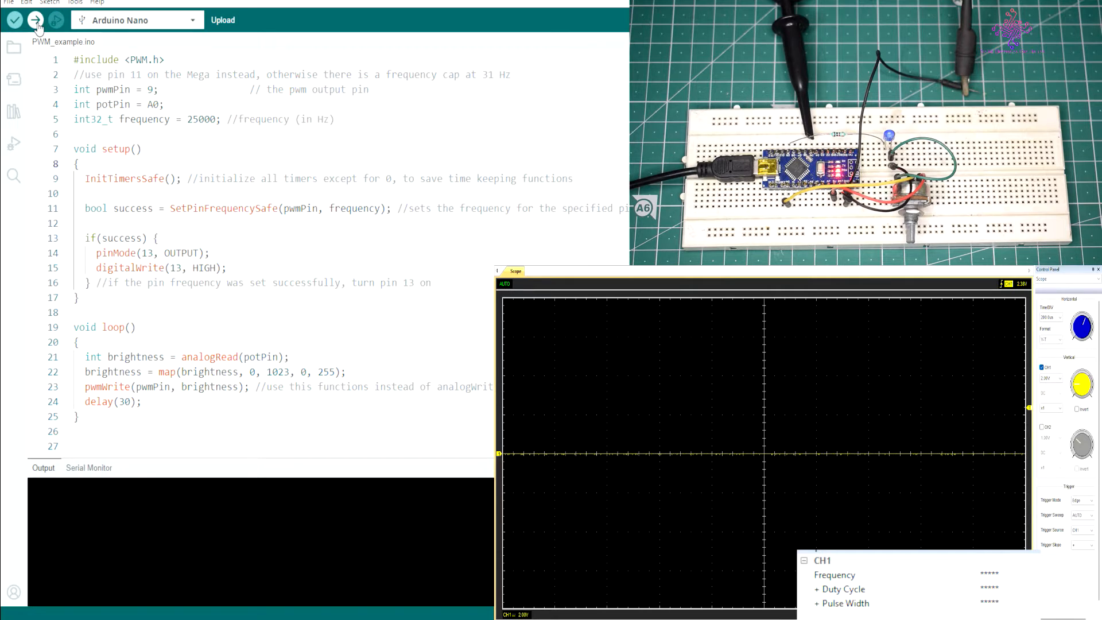
- Compile and upload the 25 kHz PWM_example sketch to the Arduino Nano
{"action": "left_click", "coordinate": [35, 19]}
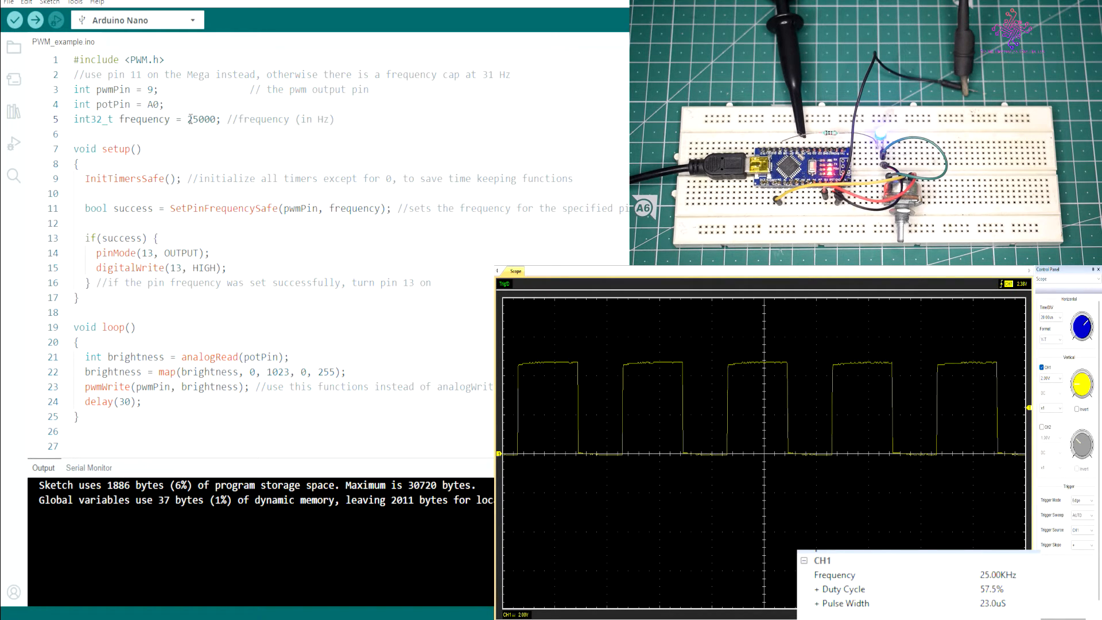
- Replace the 25000 frequency on line 5 with 50000 and start the upload
{"action": "left_click", "coordinate": [192, 119]}
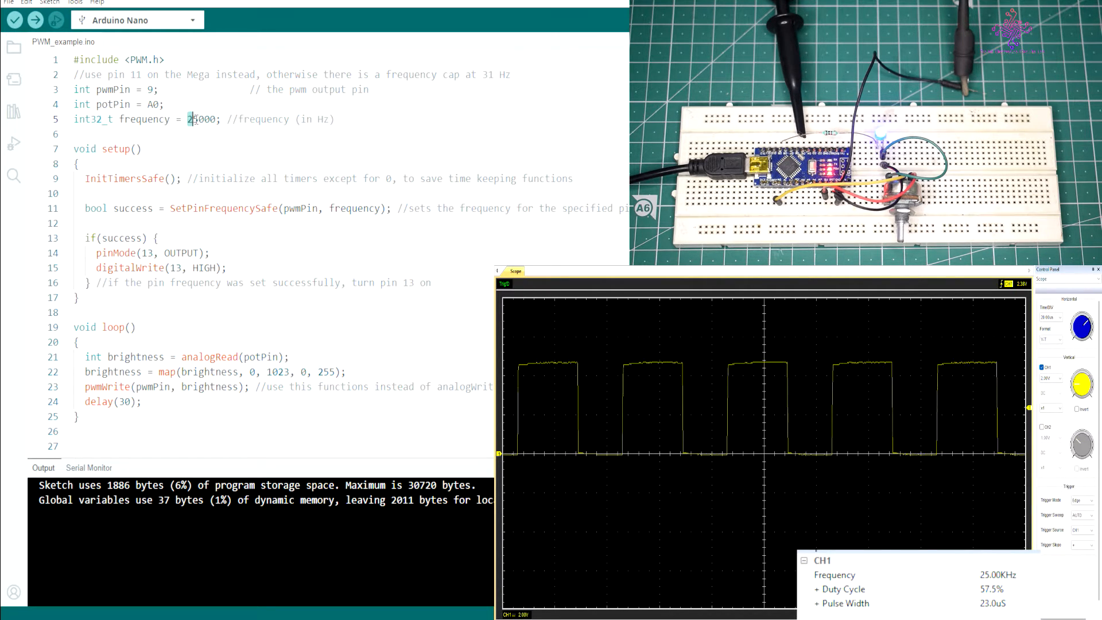
{"action": "double_click", "coordinate": [202, 118]}
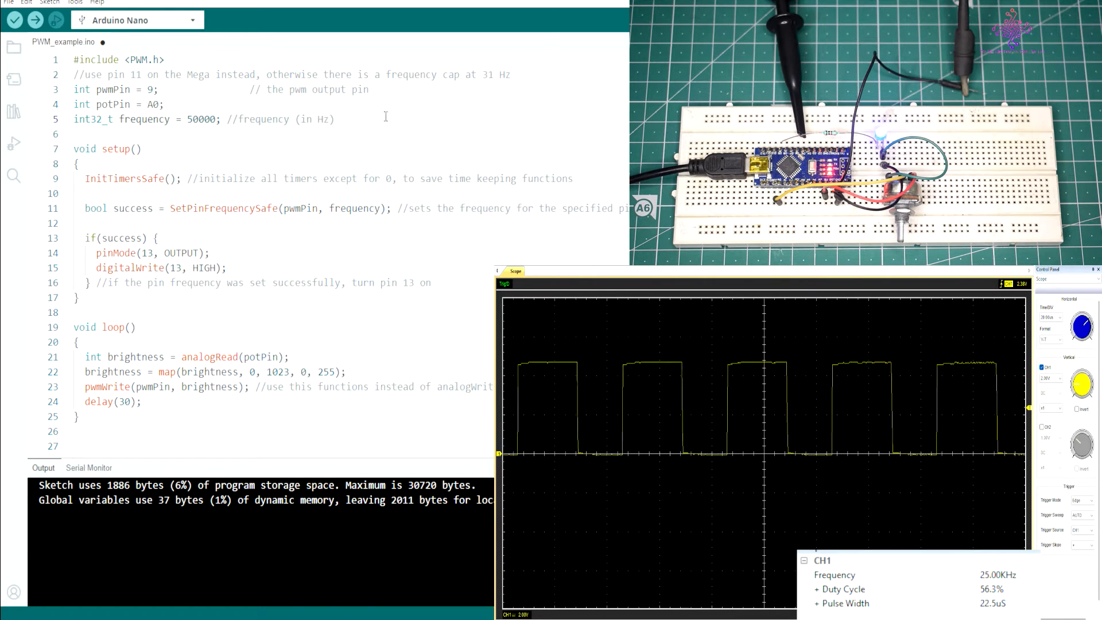
{"action": "left_click", "coordinate": [35, 20]}
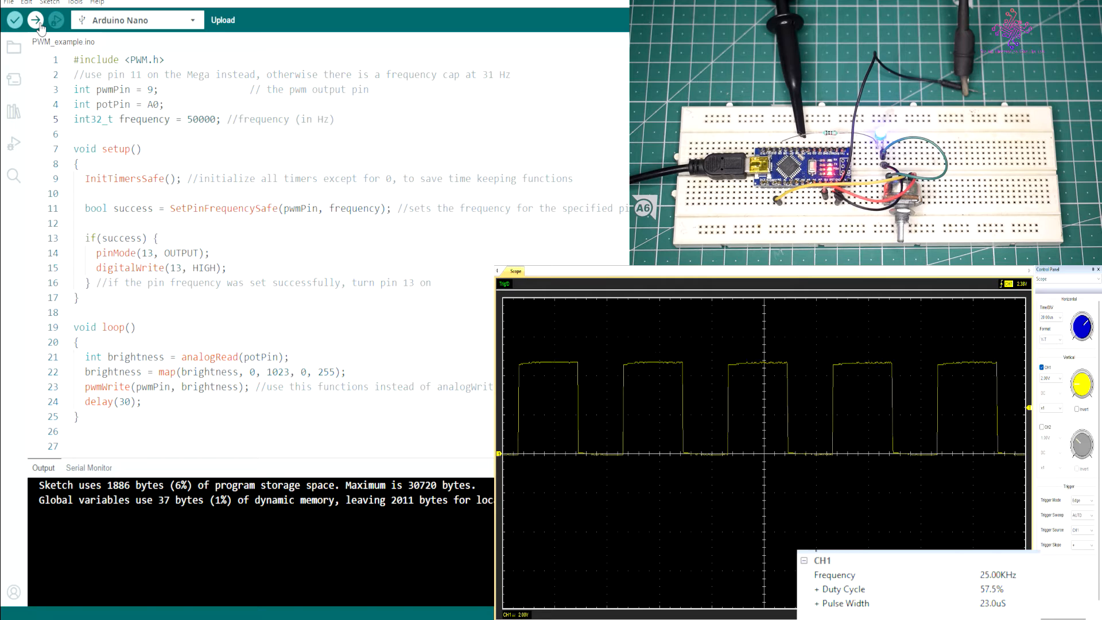
{"action": "left_click", "coordinate": [34, 19]}
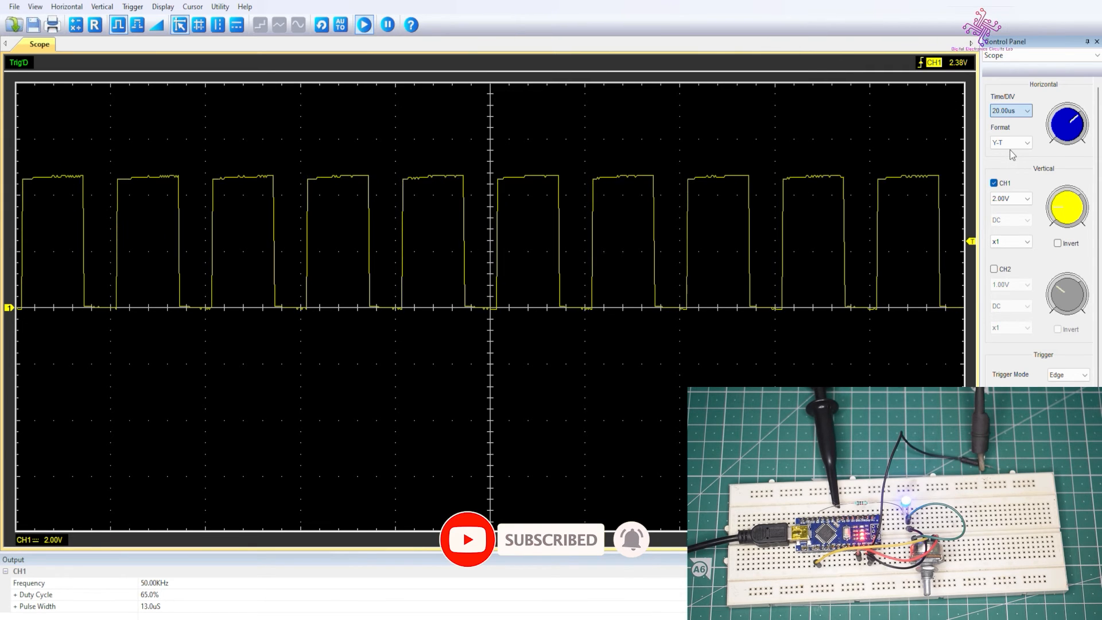
- Change the oscilloscope Time/DIV from 20.00 µs to 10.00 µs
{"action": "left_click", "coordinate": [1027, 110]}
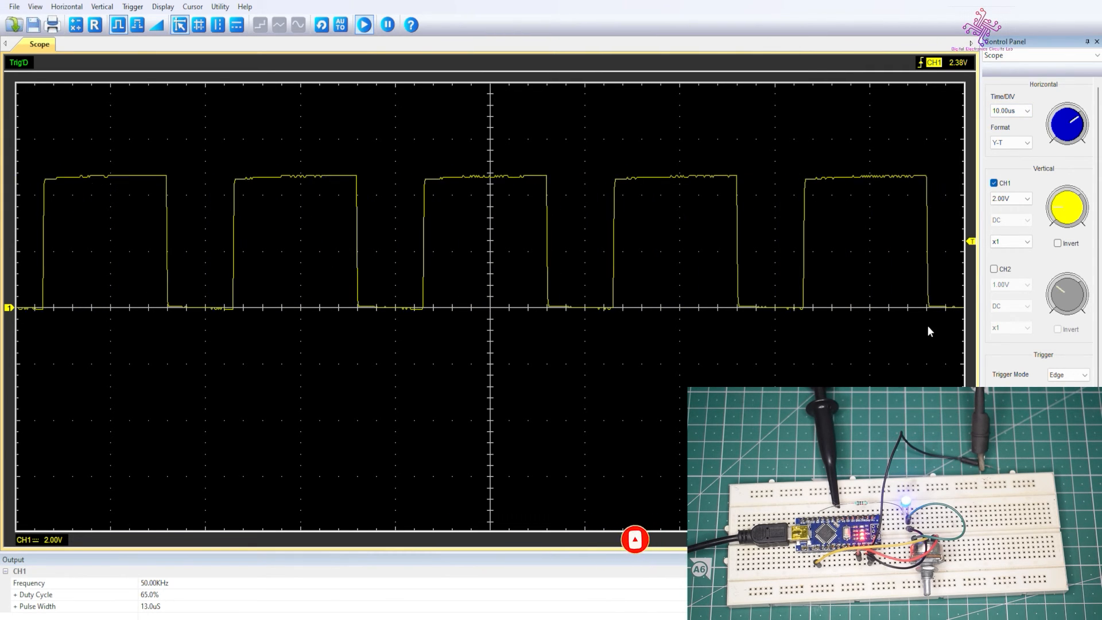